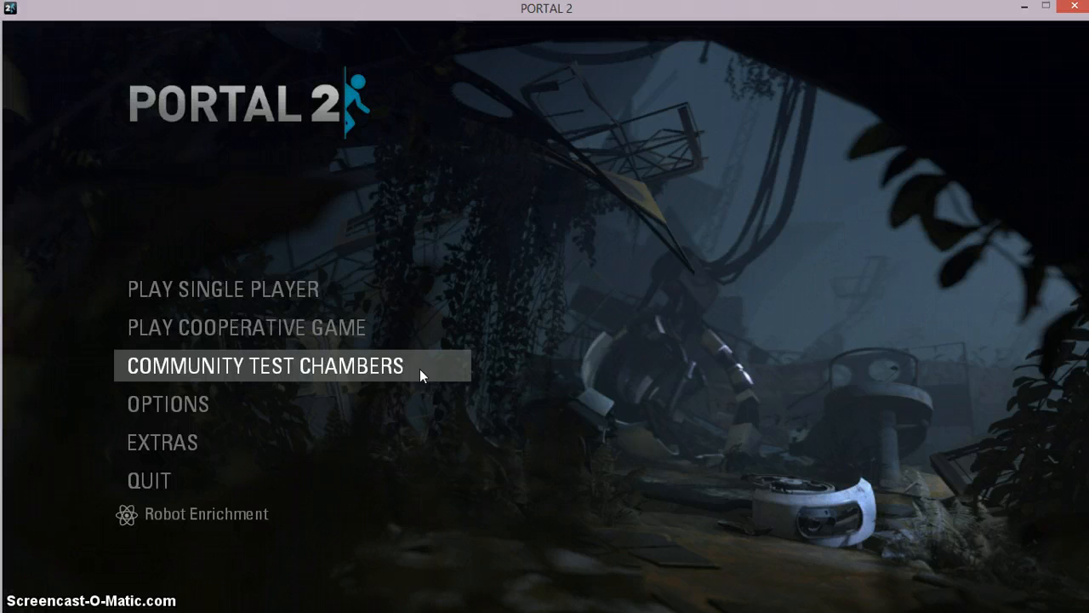
{"action": "mouse_move", "coordinate": [400, 326]}
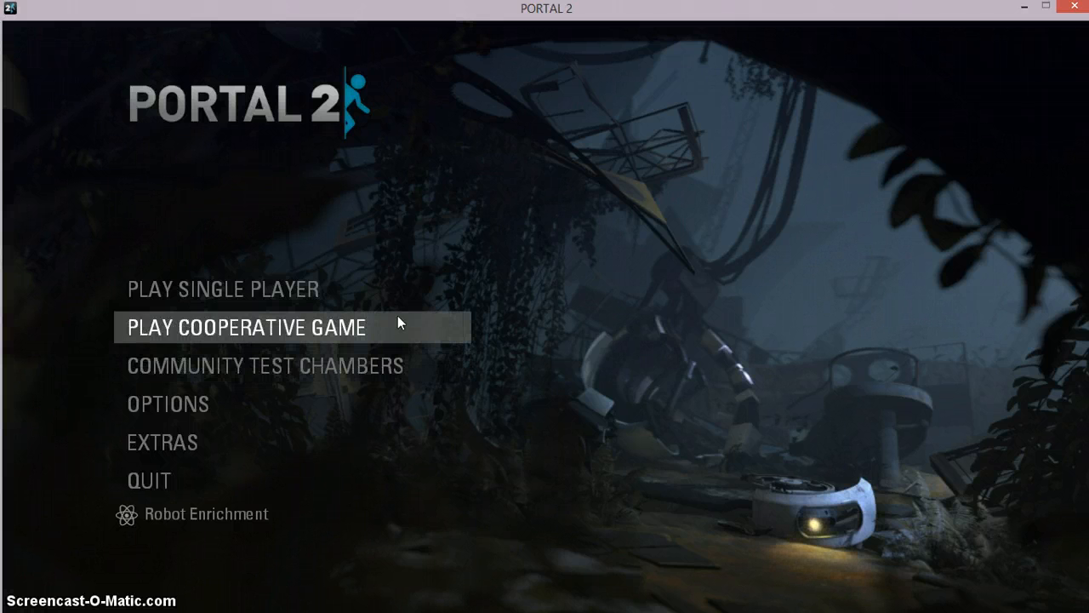
Attempt a new single-player game at The Courtesy Call, which ends in a STEAM validation rejected notice.
{"action": "left_click", "coordinate": [221, 290]}
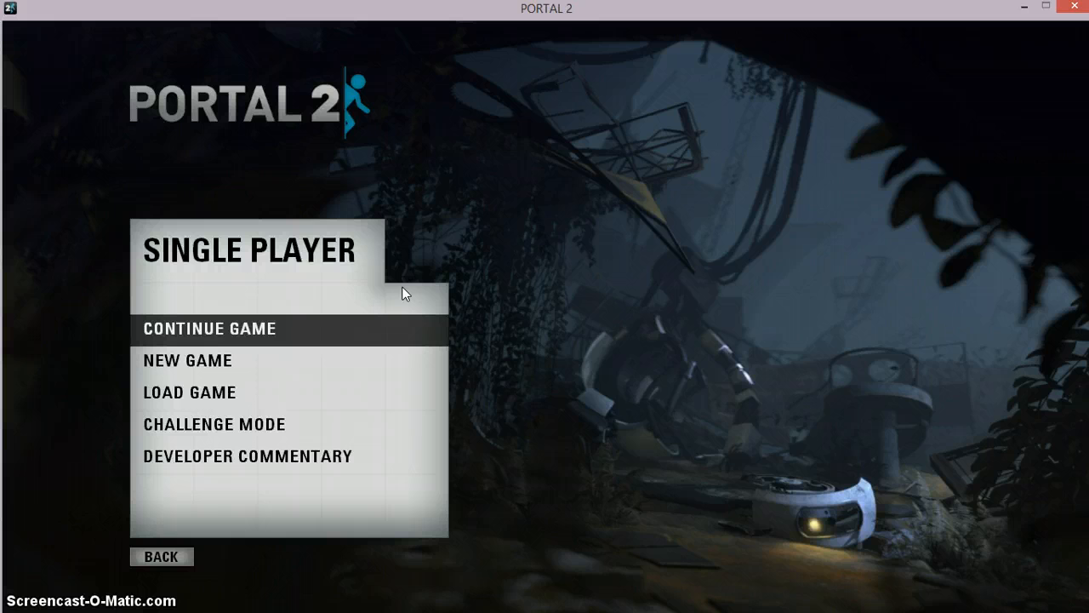
{"action": "left_click", "coordinate": [187, 361]}
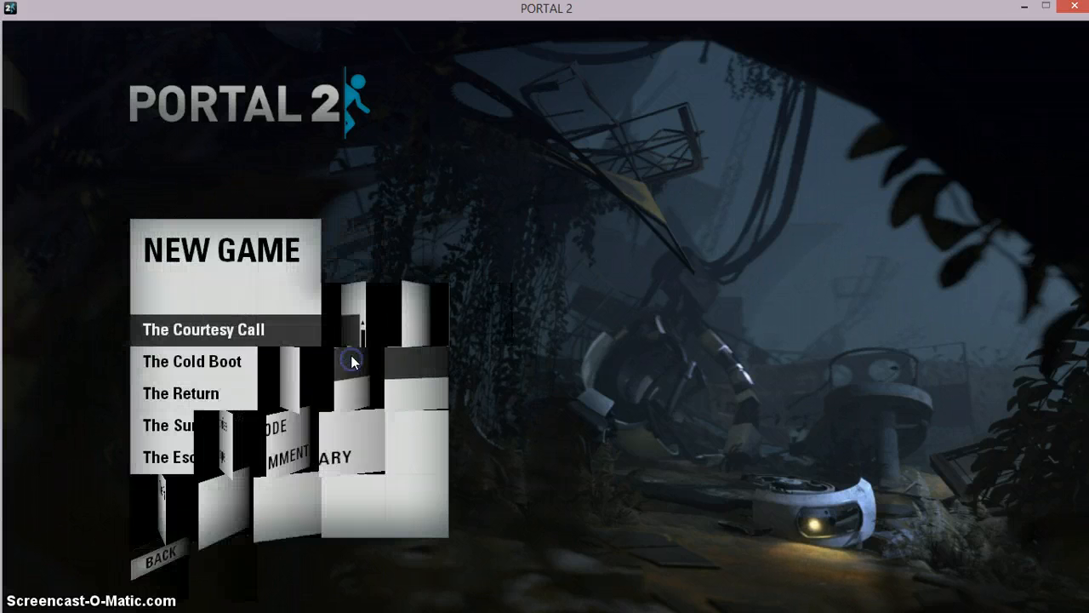
{"action": "left_click", "coordinate": [202, 330]}
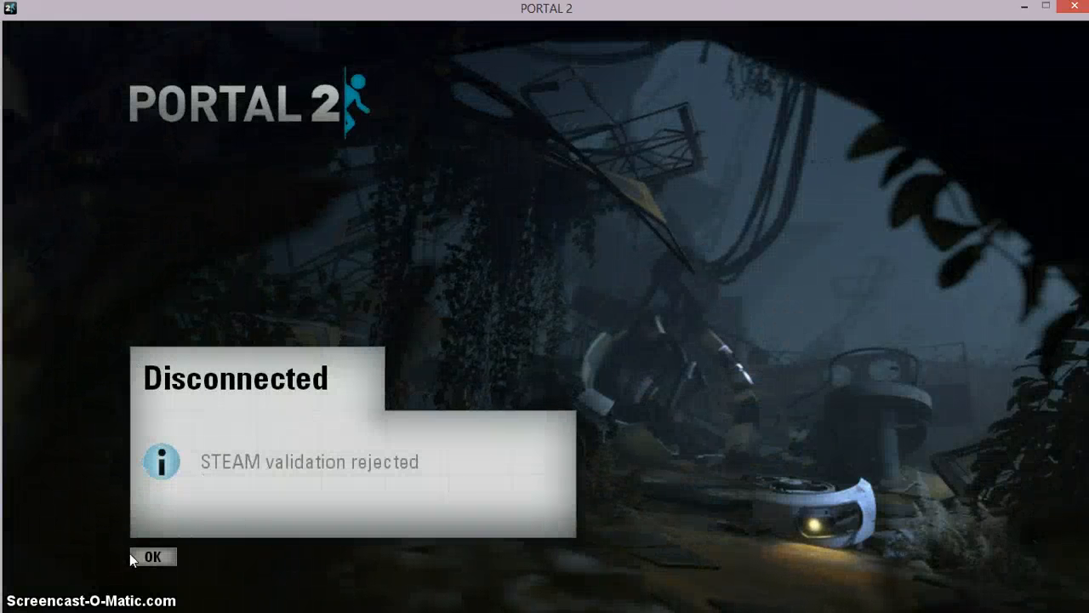
Dismiss the rejection notice and verify Allow Developer Console is Enabled in Keyboard/Mouse options.
{"action": "left_click", "coordinate": [151, 557]}
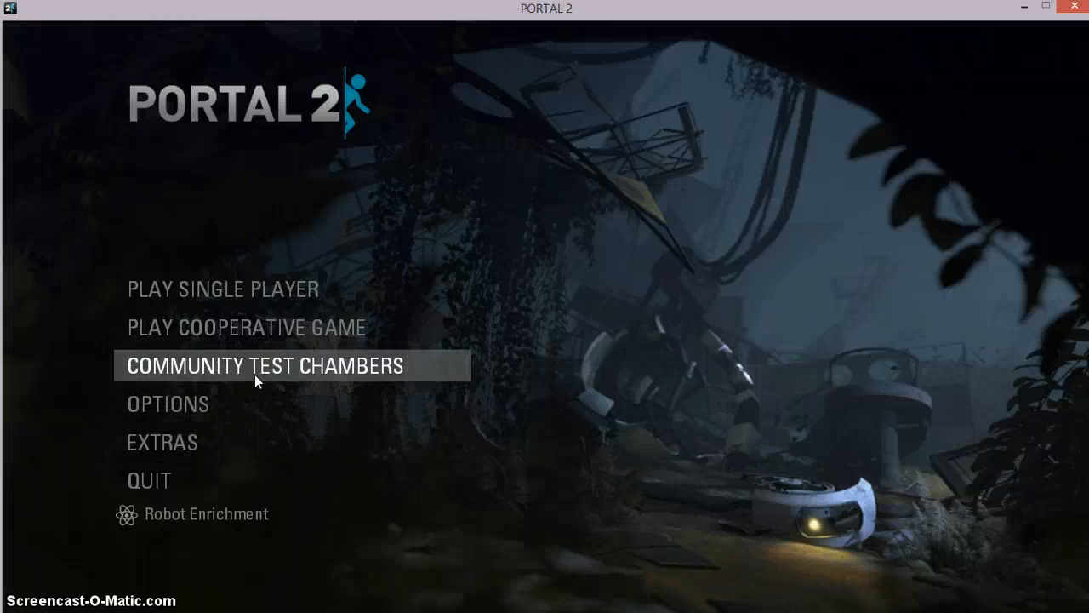
{"action": "mouse_move", "coordinate": [596, 419]}
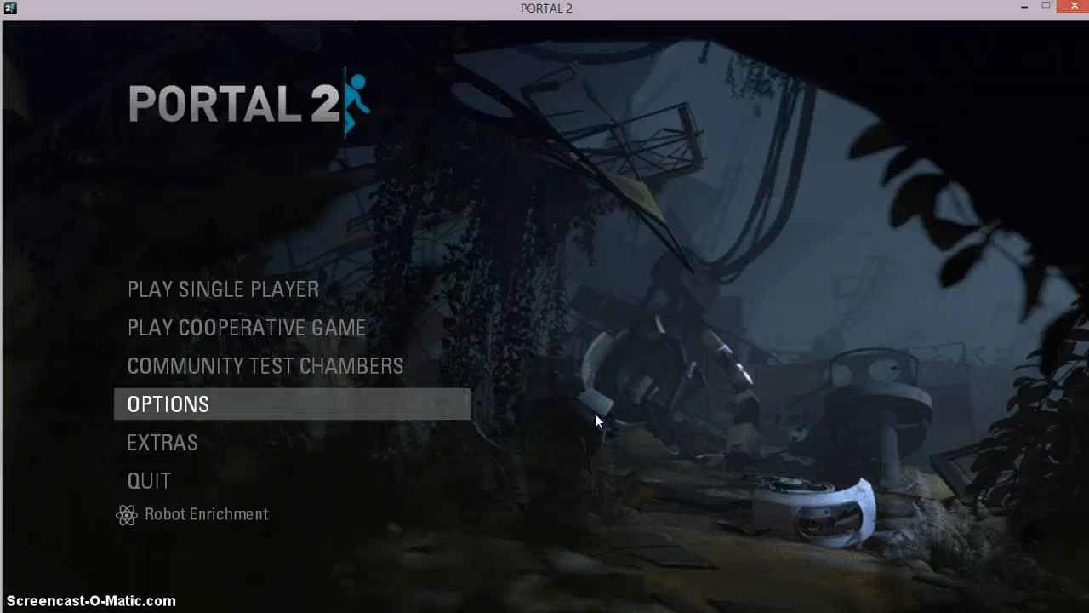
{"action": "mouse_move", "coordinate": [382, 405]}
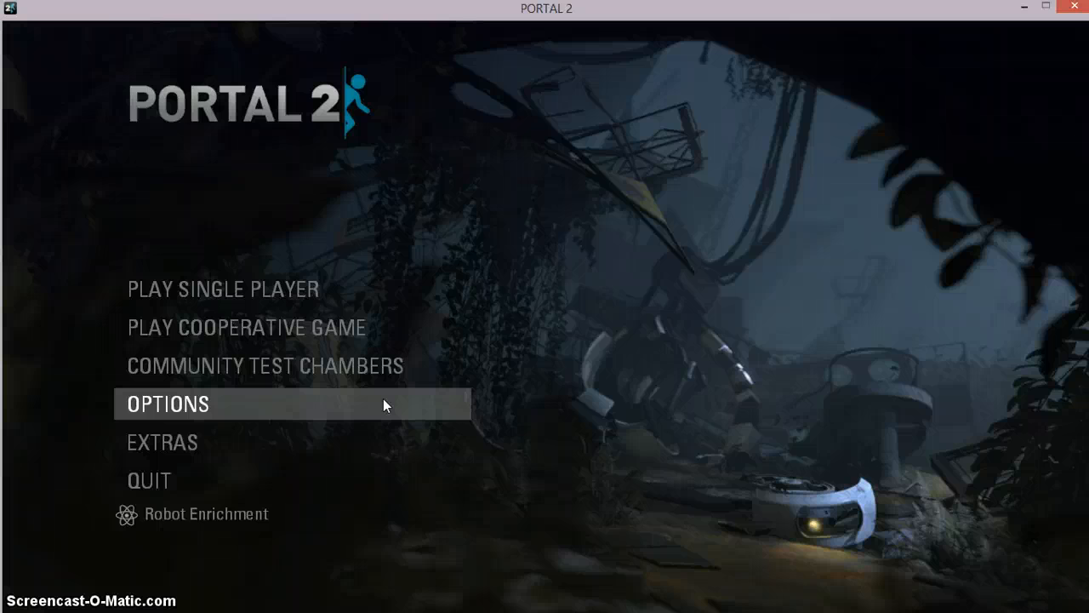
{"action": "mouse_move", "coordinate": [449, 408]}
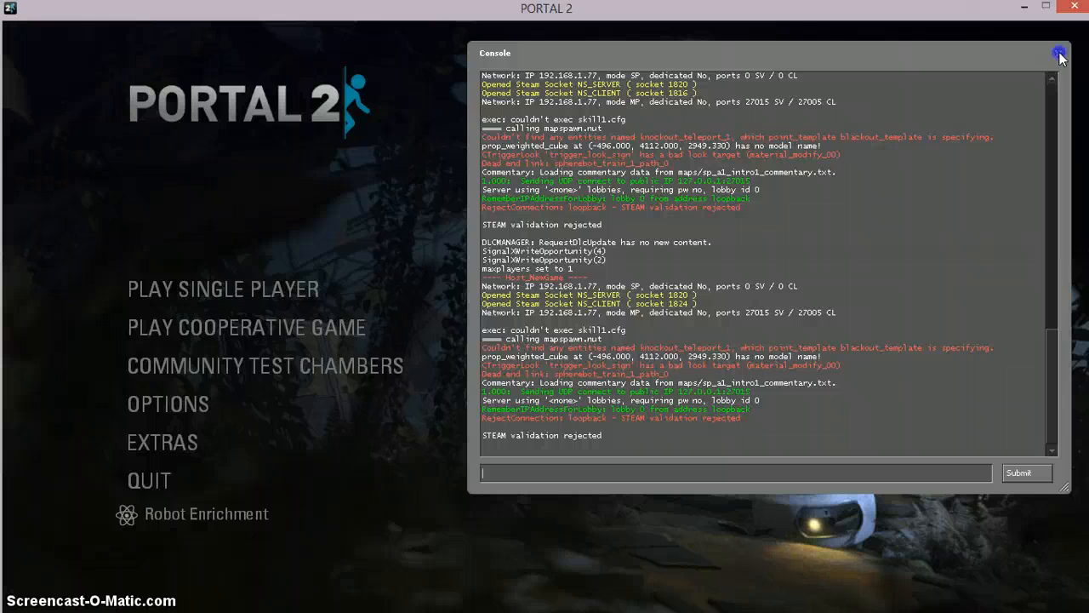
{"action": "left_click", "coordinate": [1059, 53]}
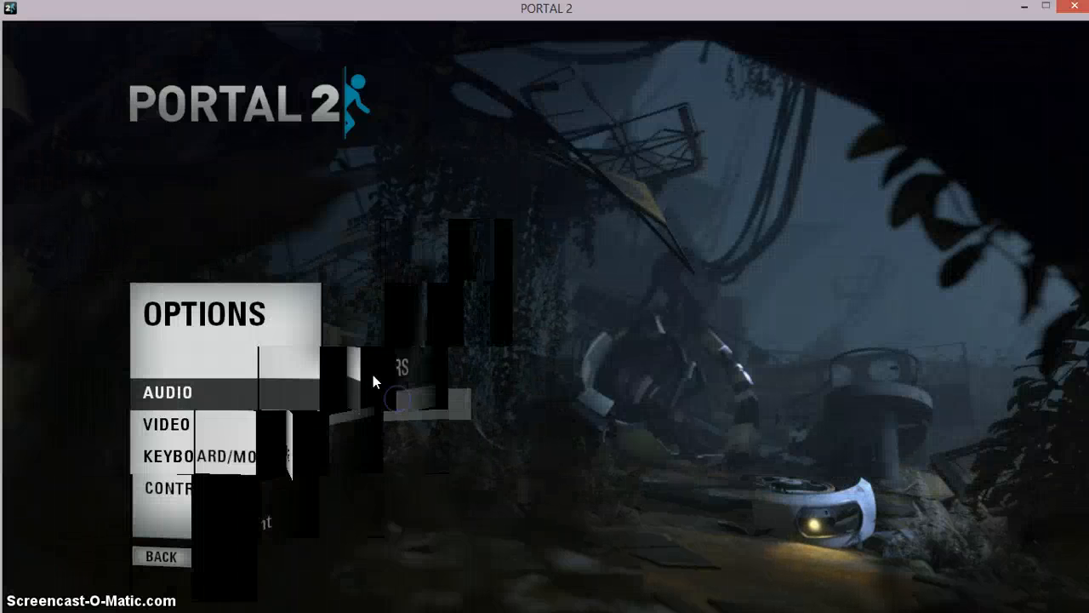
{"action": "left_click", "coordinate": [197, 457]}
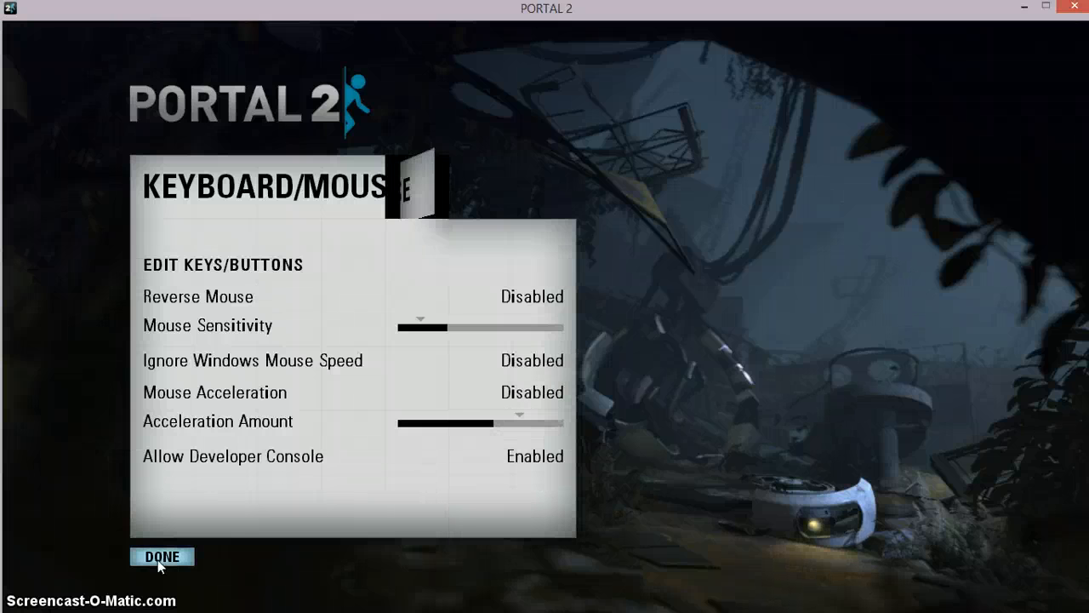
{"action": "left_click", "coordinate": [162, 555]}
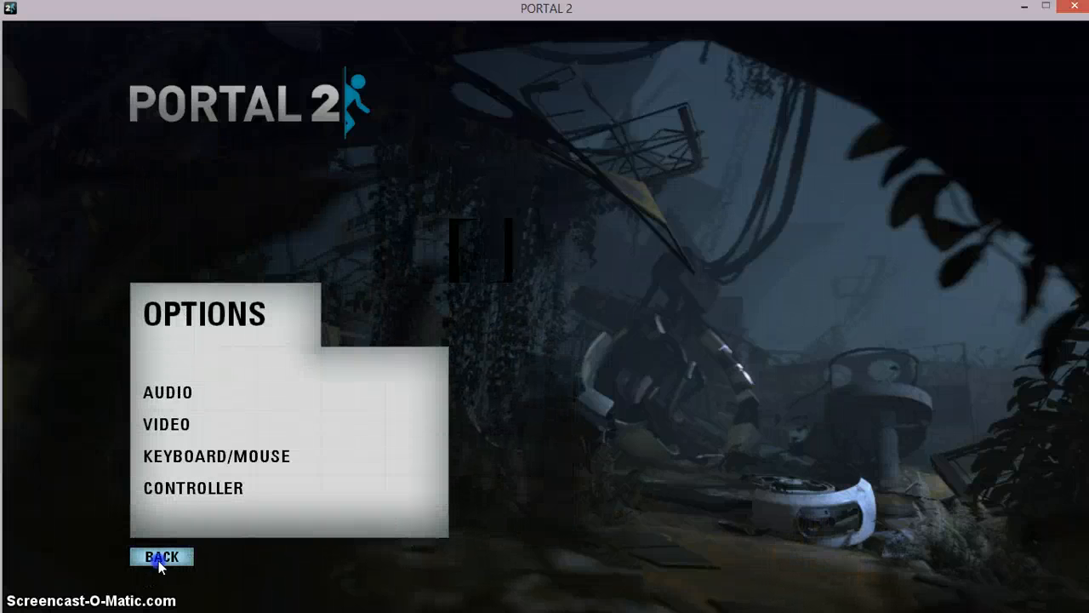
{"action": "left_click", "coordinate": [160, 555]}
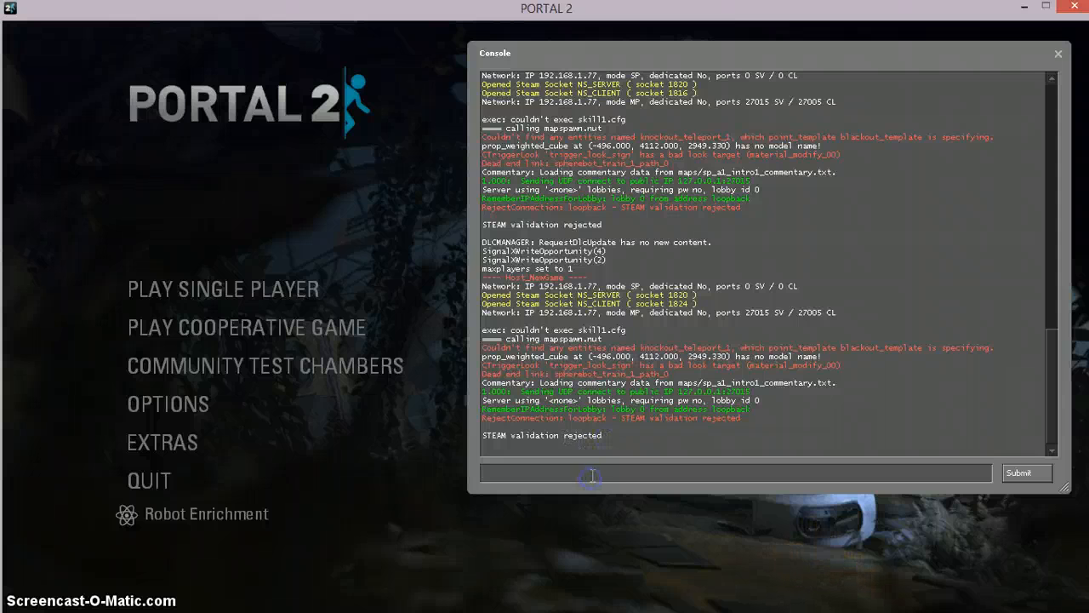
Submit sv_lan 1 in the developer console to switch to LAN mode, then close the console.
{"action": "type", "text": "sv"}
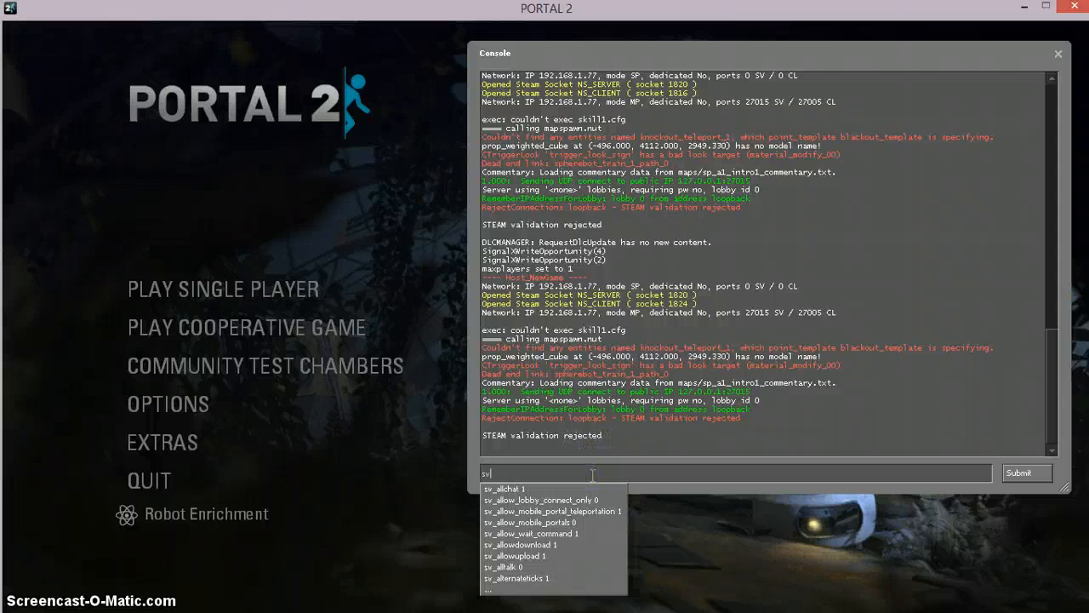
{"action": "type", "text": "_lan 1"}
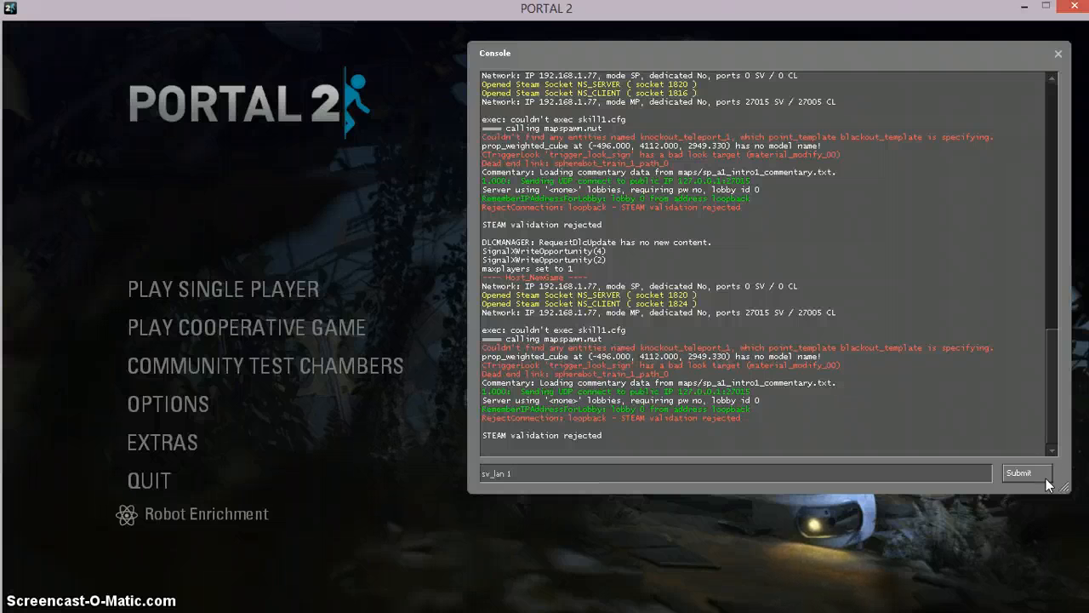
{"action": "left_click", "coordinate": [1026, 473]}
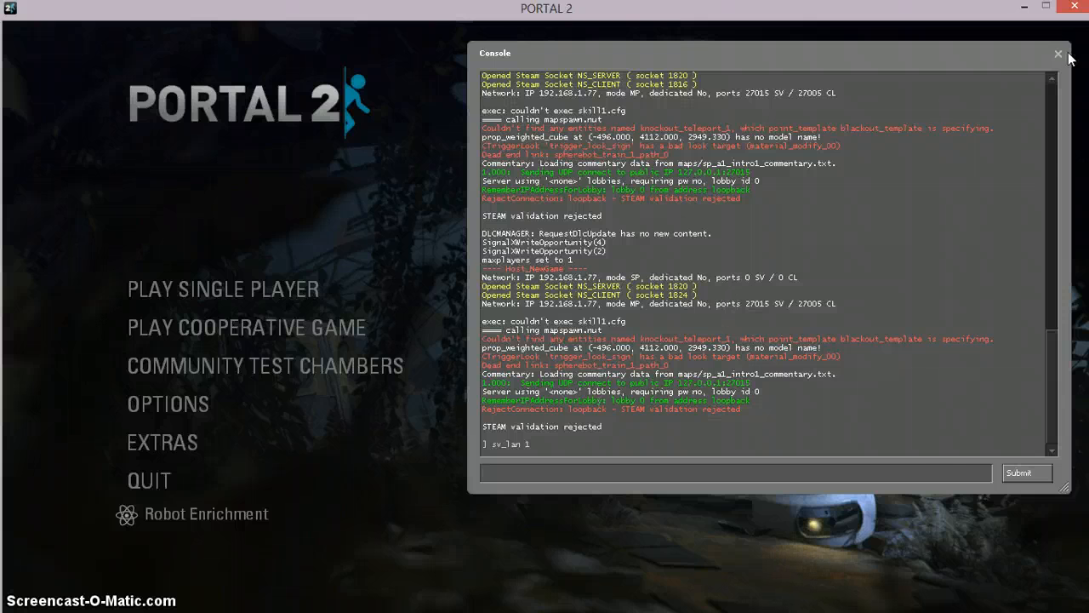
{"action": "left_click", "coordinate": [1058, 52]}
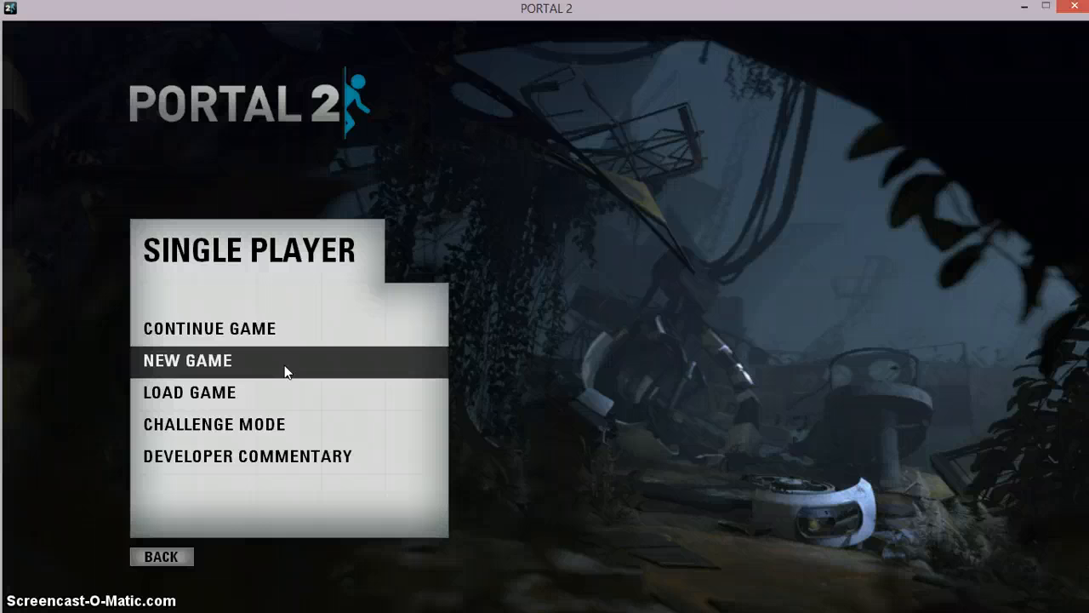
Launch a new single-player game at Chapter 1, The Courtesy Call, now loading successfully.
{"action": "left_click", "coordinate": [187, 361]}
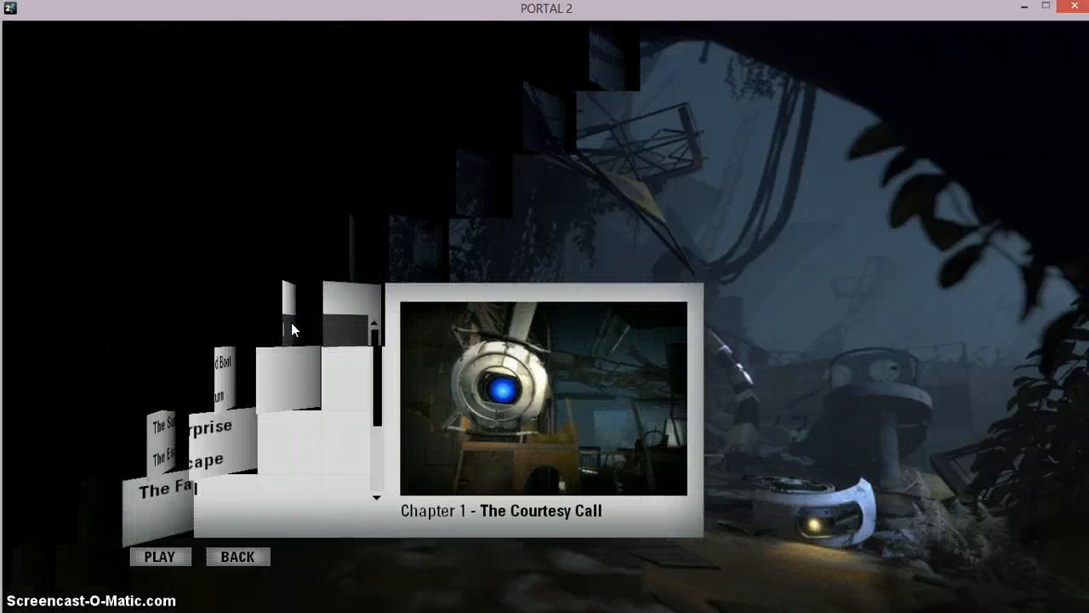
{"action": "left_click", "coordinate": [160, 555]}
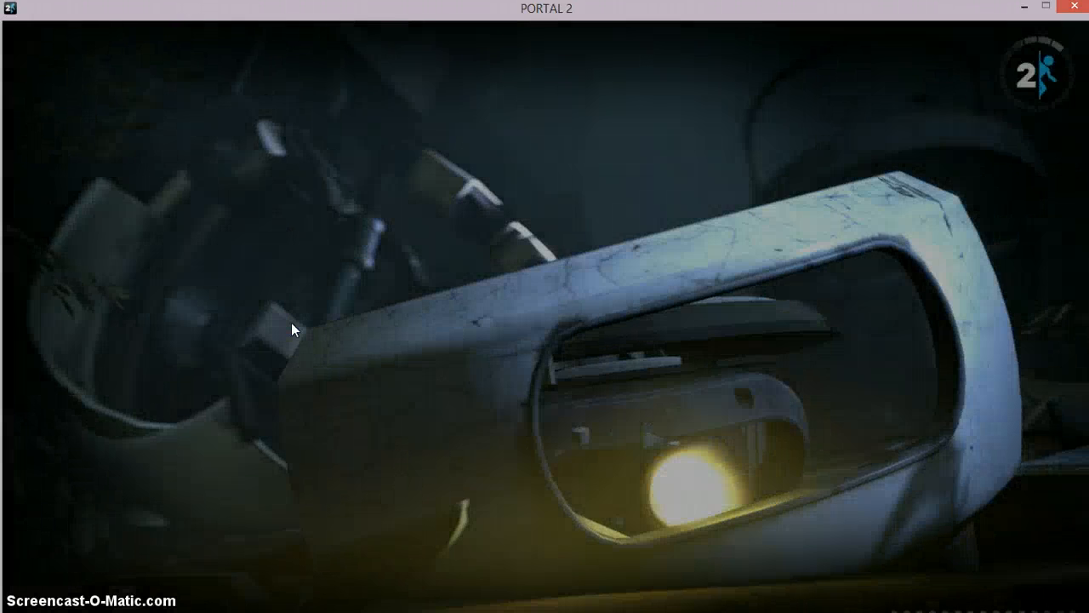